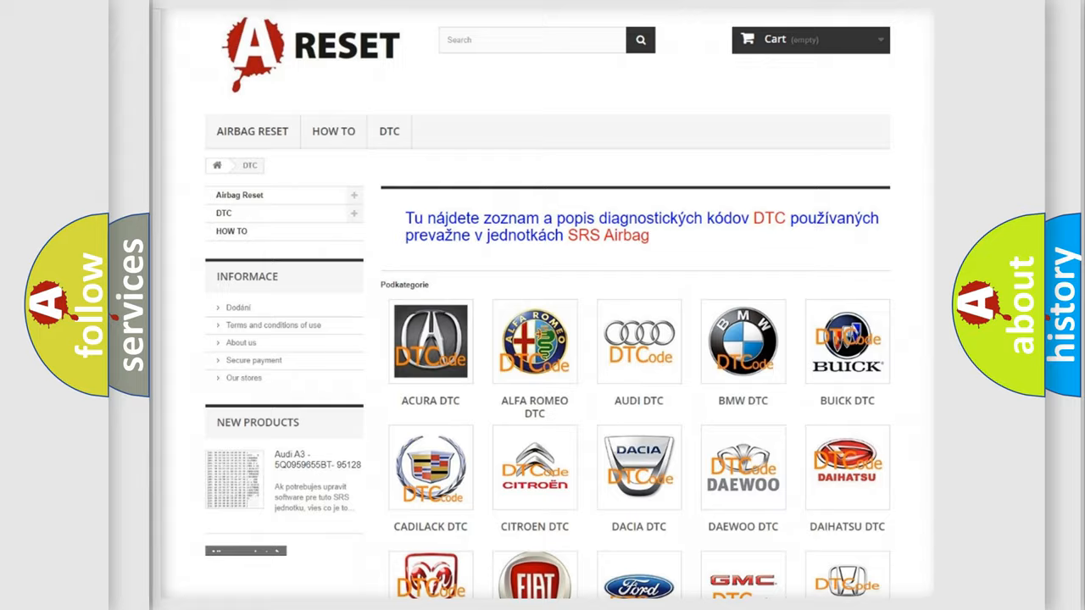
Pick the Dodge logo from the DTC categories and scroll through its airbag code list.
scroll("down", 3)
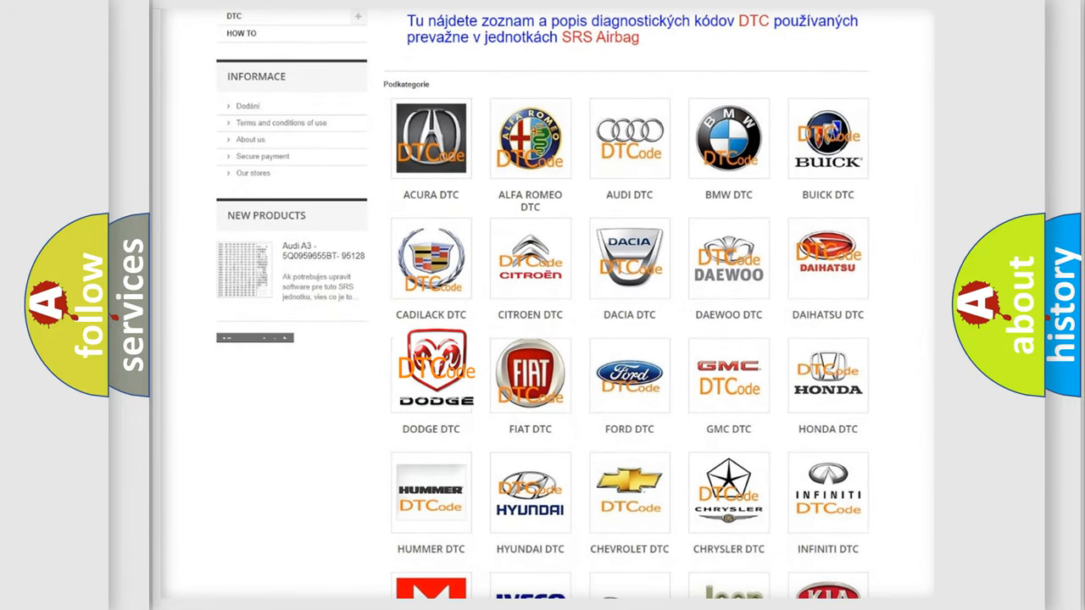
left_click(431, 375)
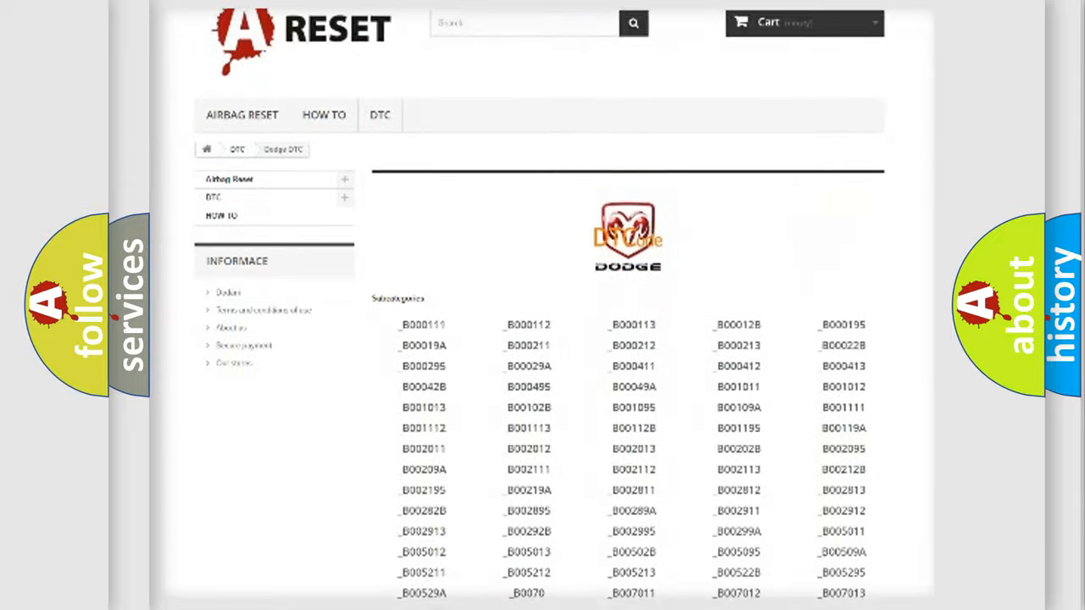
scroll("down", 3)
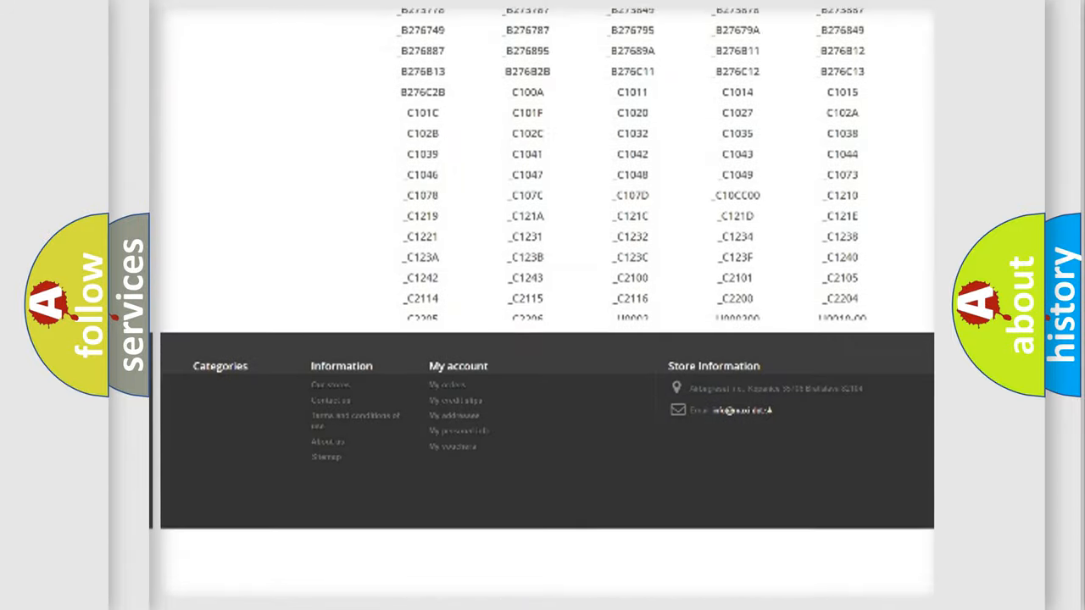